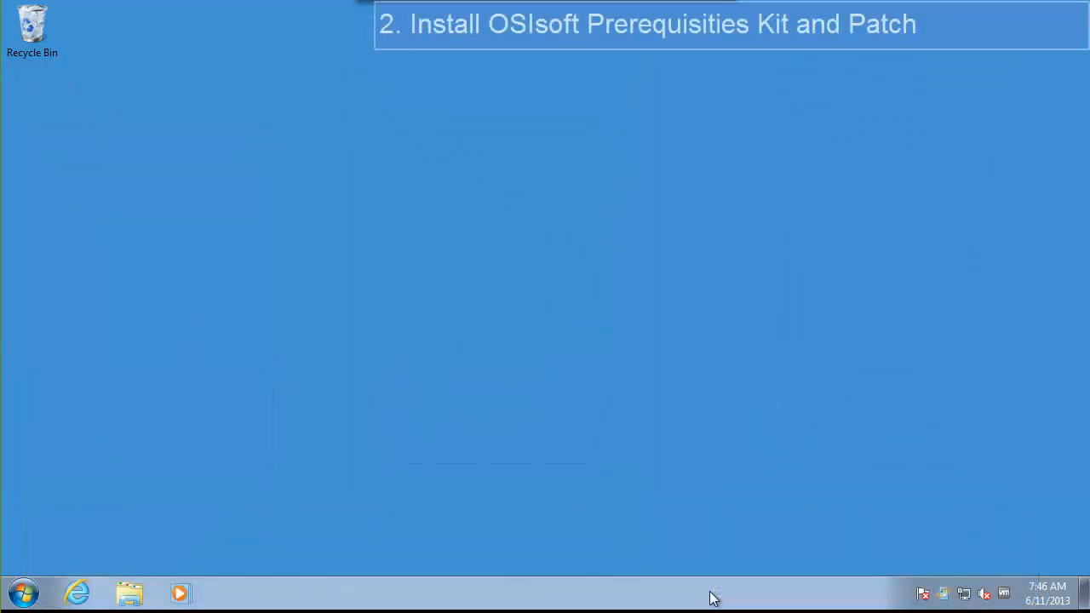
Bring up the OSIsoft Download Center in the browser and list all available install kits.
{"action": "left_click", "coordinate": [77, 593]}
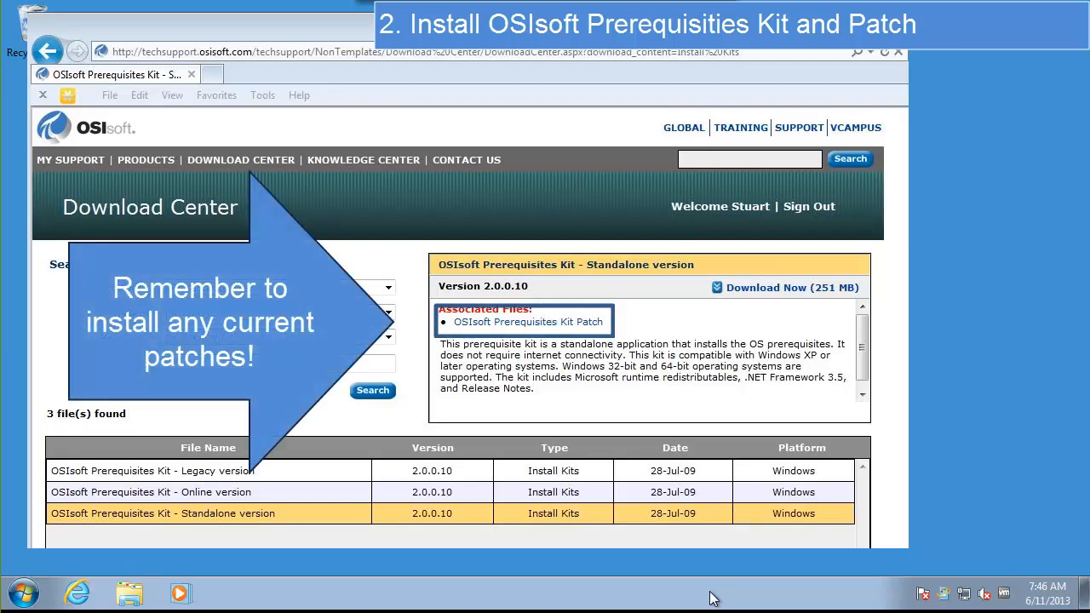
{"action": "left_click", "coordinate": [528, 322]}
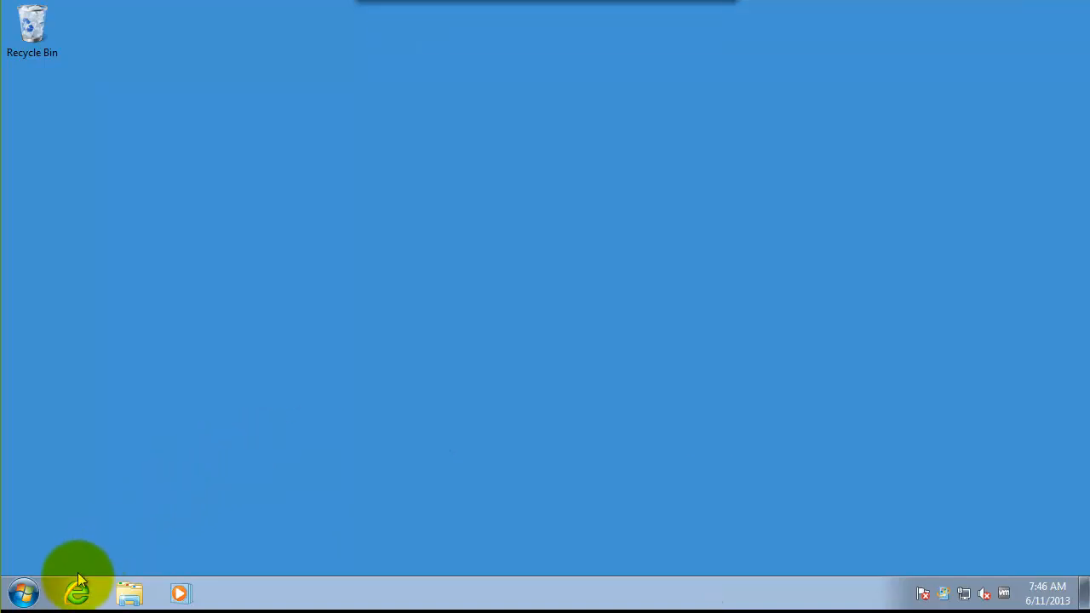
{"action": "left_click", "coordinate": [79, 593]}
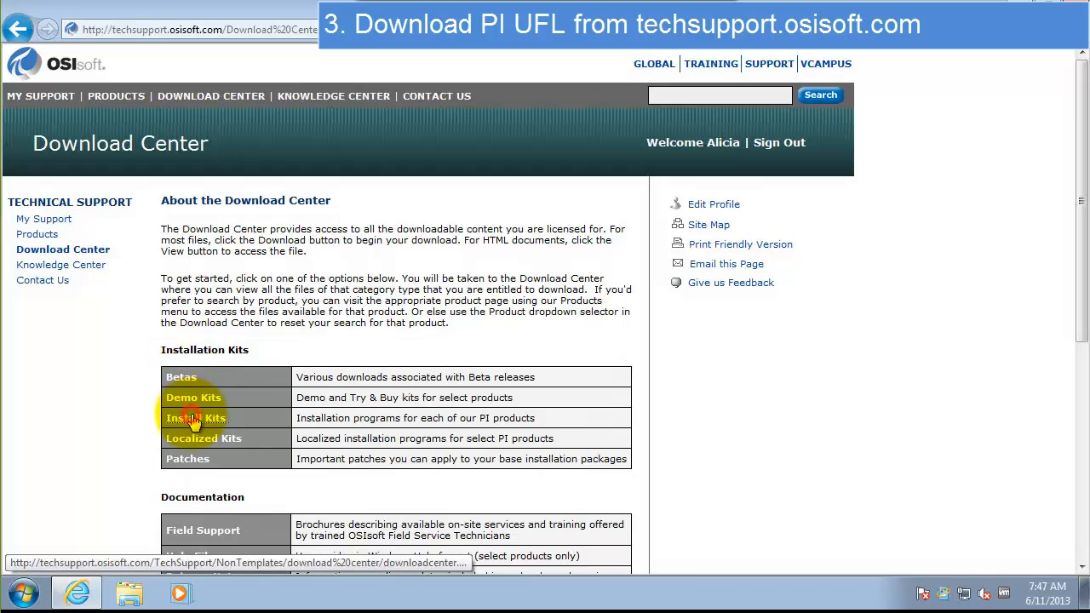
{"action": "left_click", "coordinate": [196, 418]}
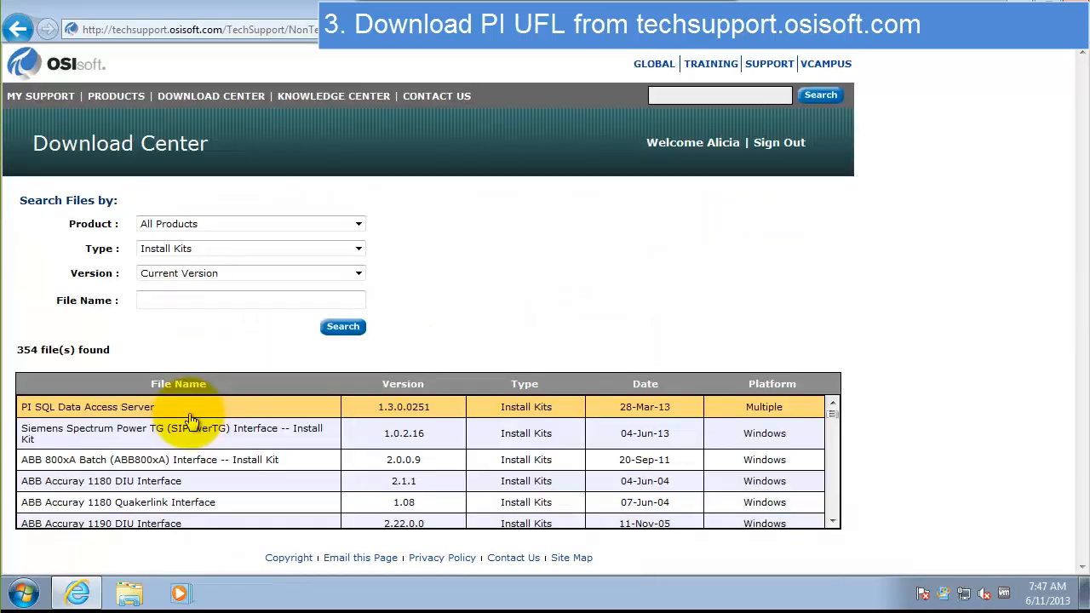
Search the install kits for 'UFL', select the PI UFL Interface kit and start Download Now.
{"action": "left_click", "coordinate": [89, 405]}
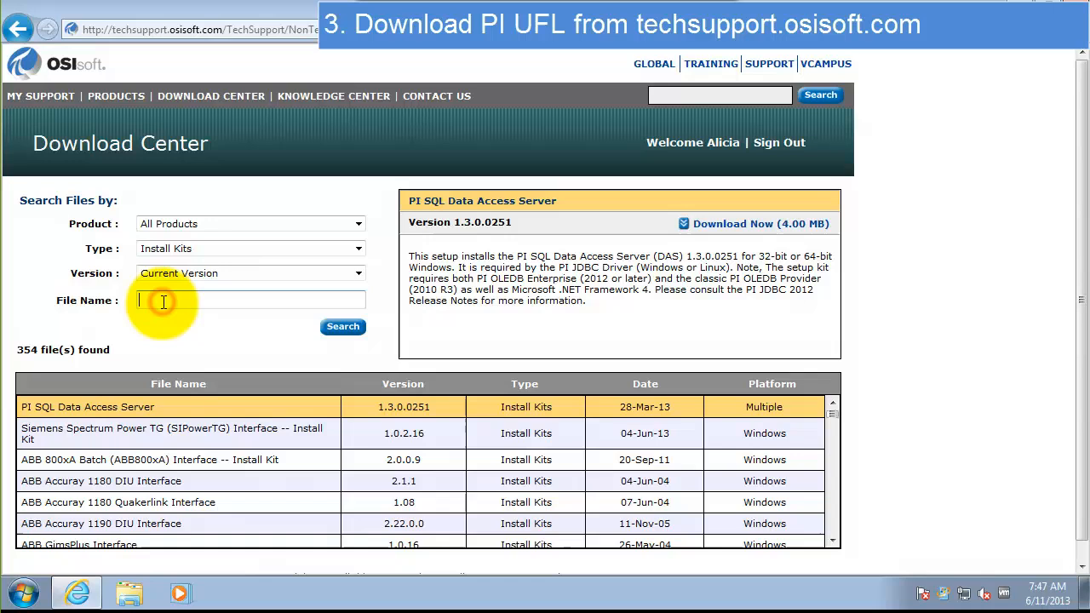
{"action": "type", "text": "U"}
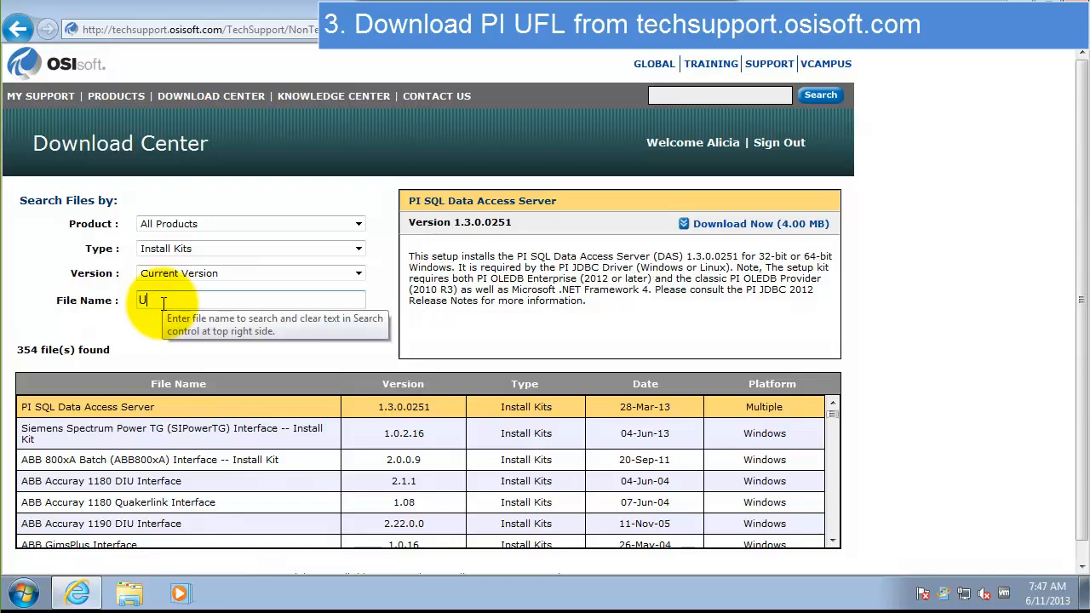
{"action": "type", "text": "FL"}
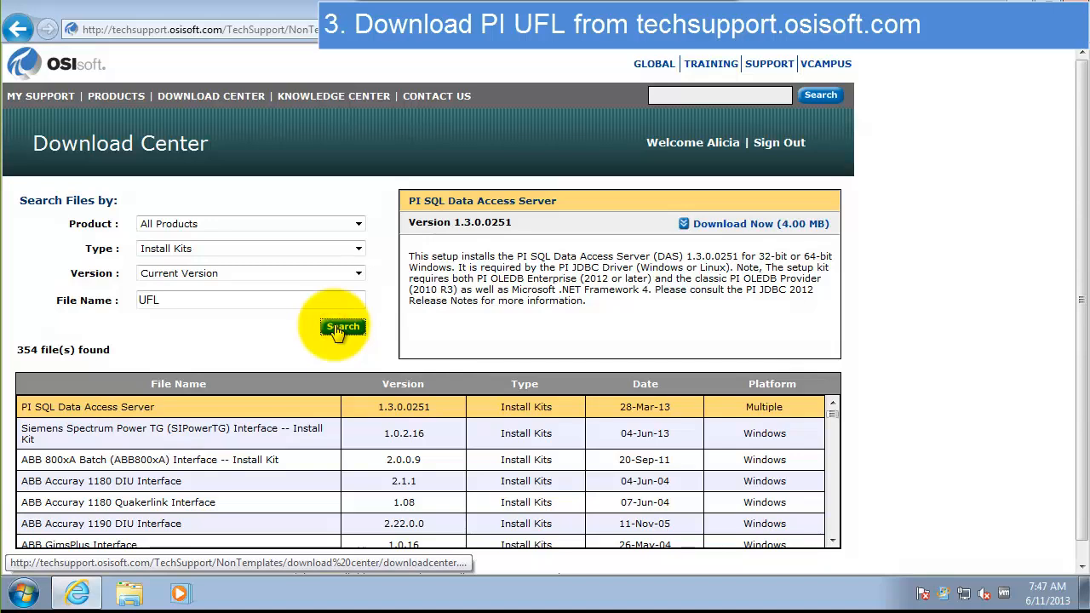
{"action": "left_click", "coordinate": [342, 327]}
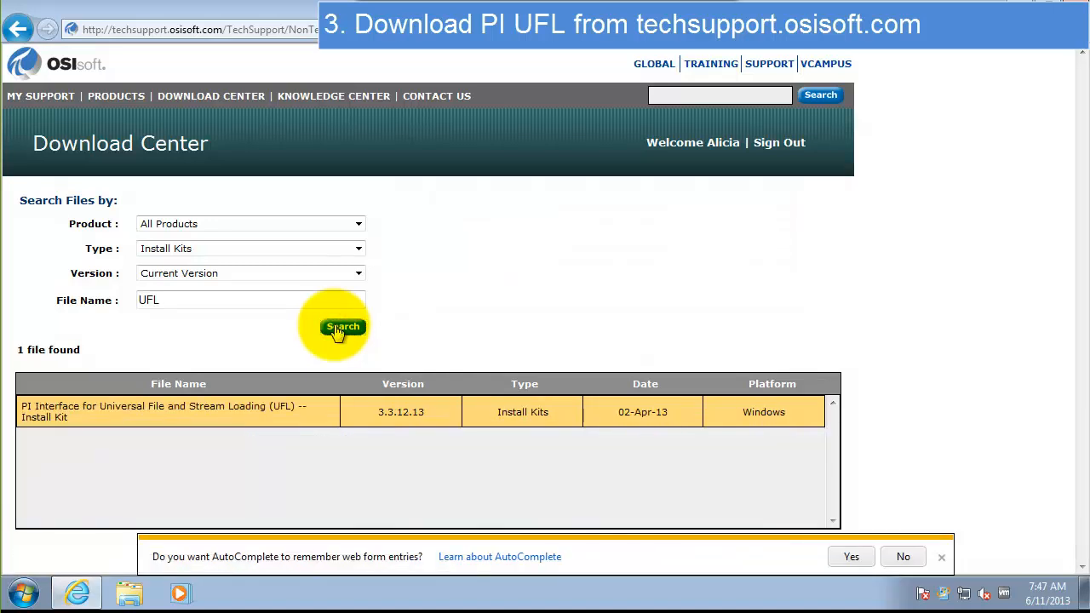
{"action": "left_click", "coordinate": [221, 410]}
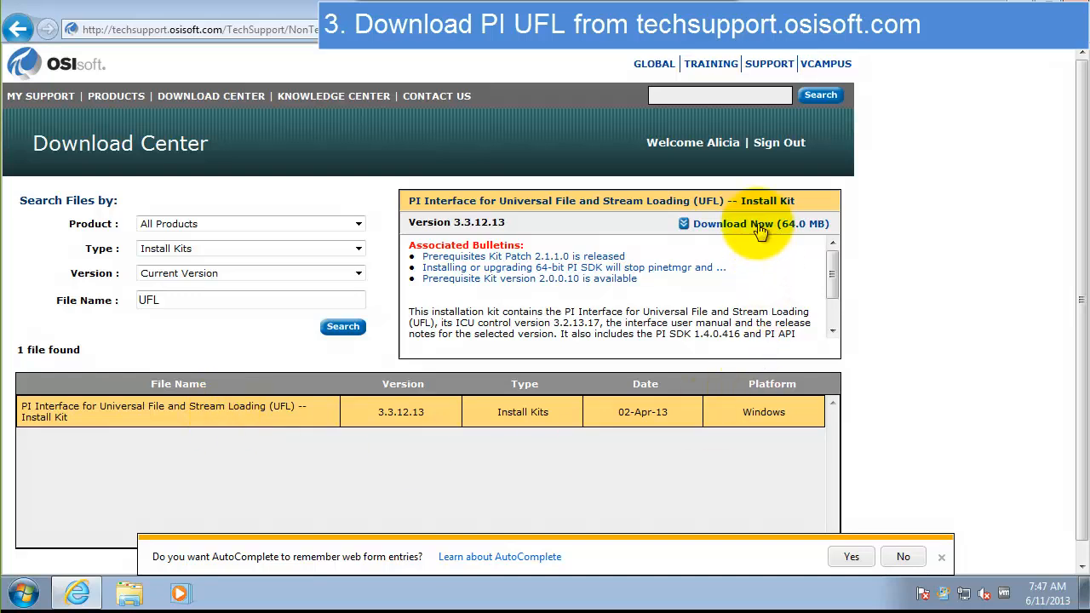
{"action": "left_click", "coordinate": [751, 223]}
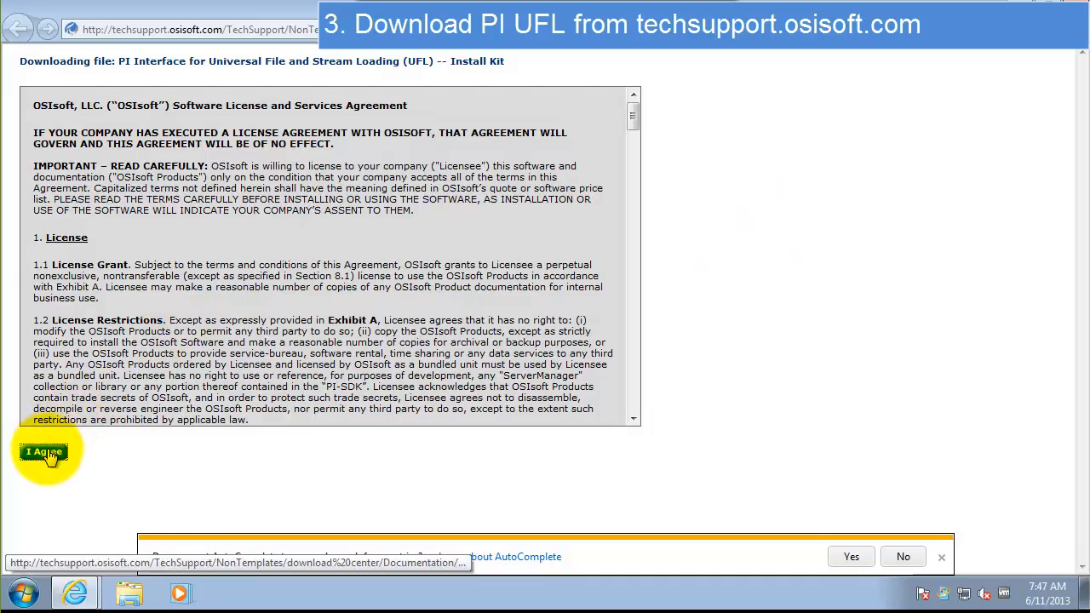
Accept the license agreement and save the UFL 3.3.12.13 install kit into Downloads.
{"action": "left_click", "coordinate": [44, 452]}
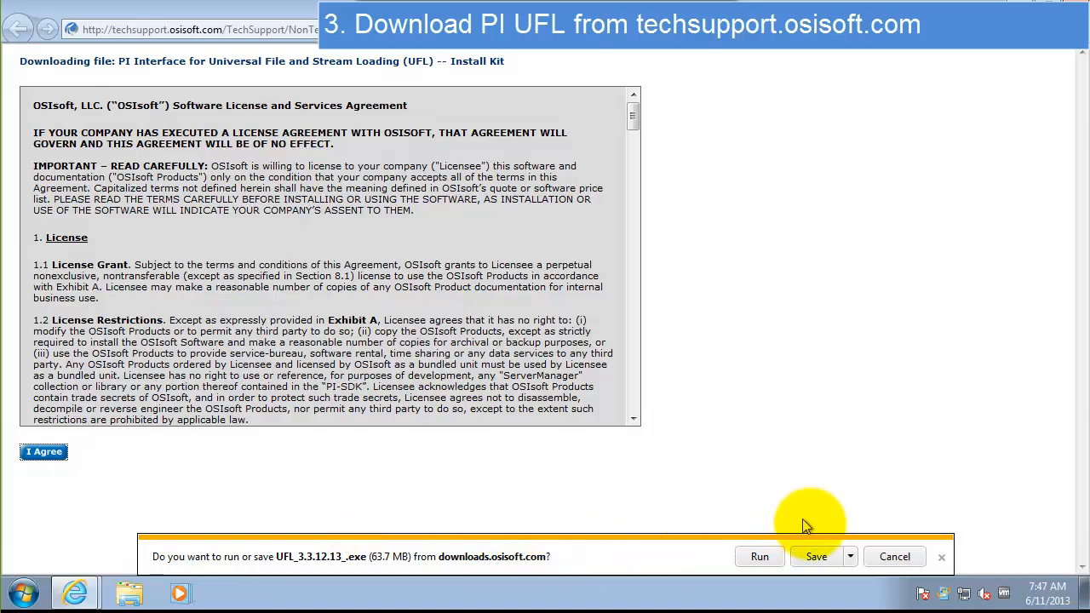
{"action": "left_click", "coordinate": [848, 555]}
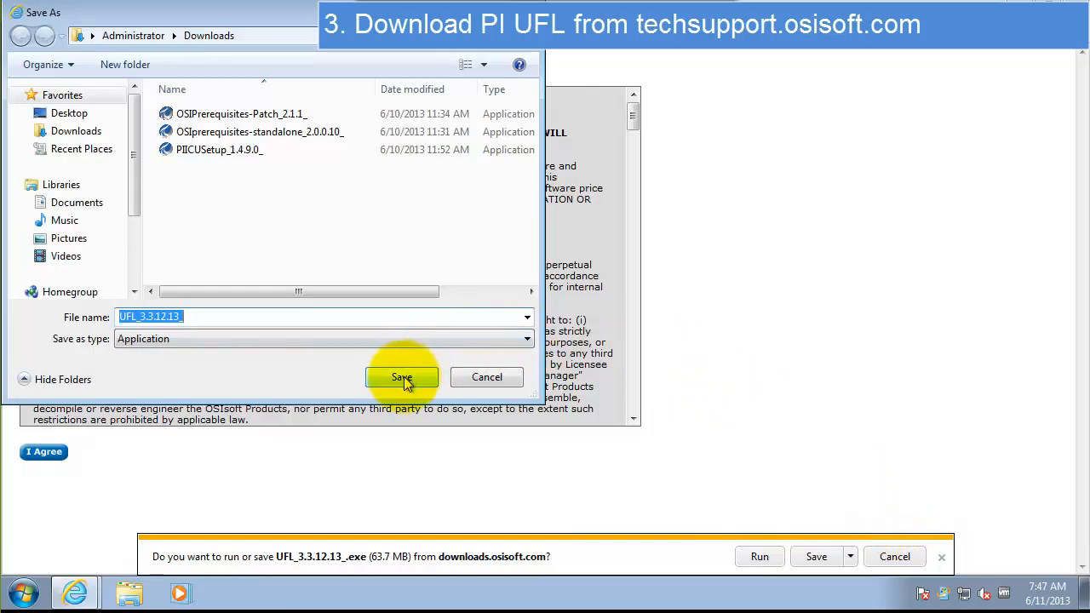
{"action": "left_click", "coordinate": [402, 378]}
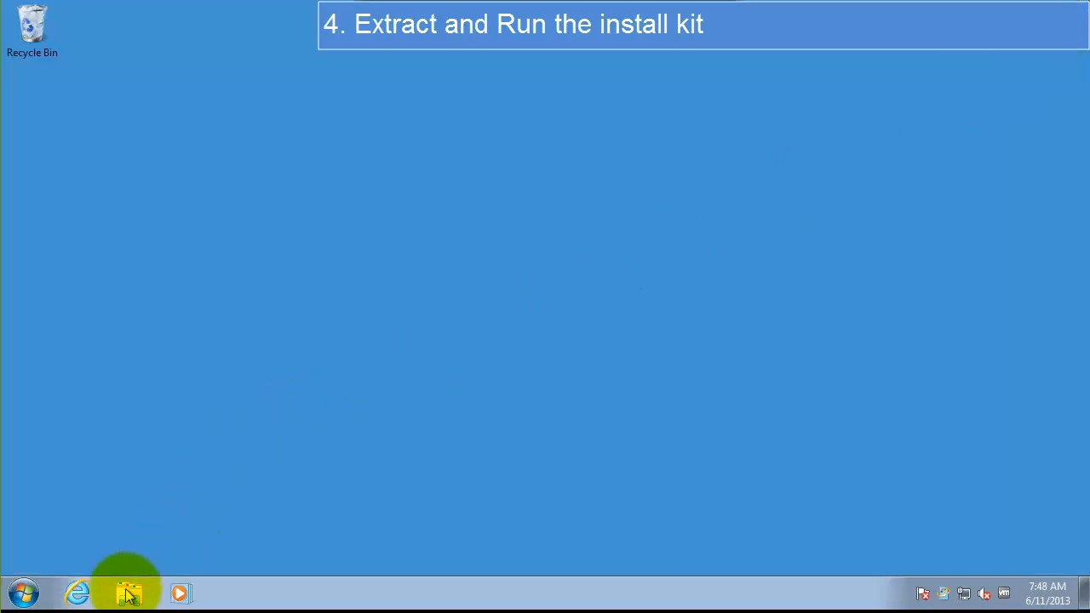
Run UFL_3.3.12.13_.exe from the Downloads folder, confirming the security warning.
{"action": "left_click", "coordinate": [129, 592]}
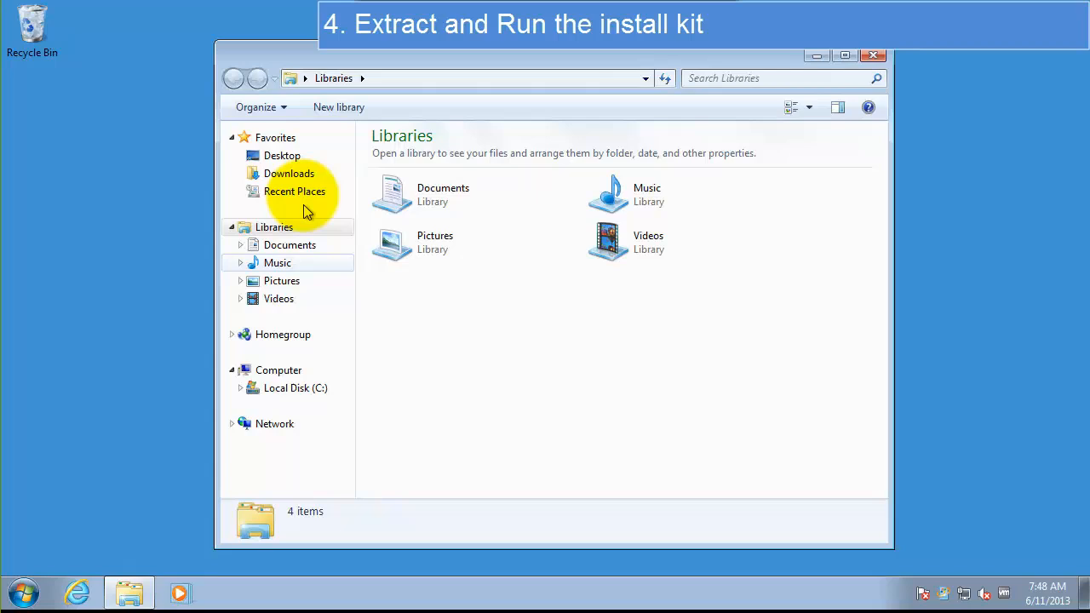
{"action": "left_click", "coordinate": [289, 173]}
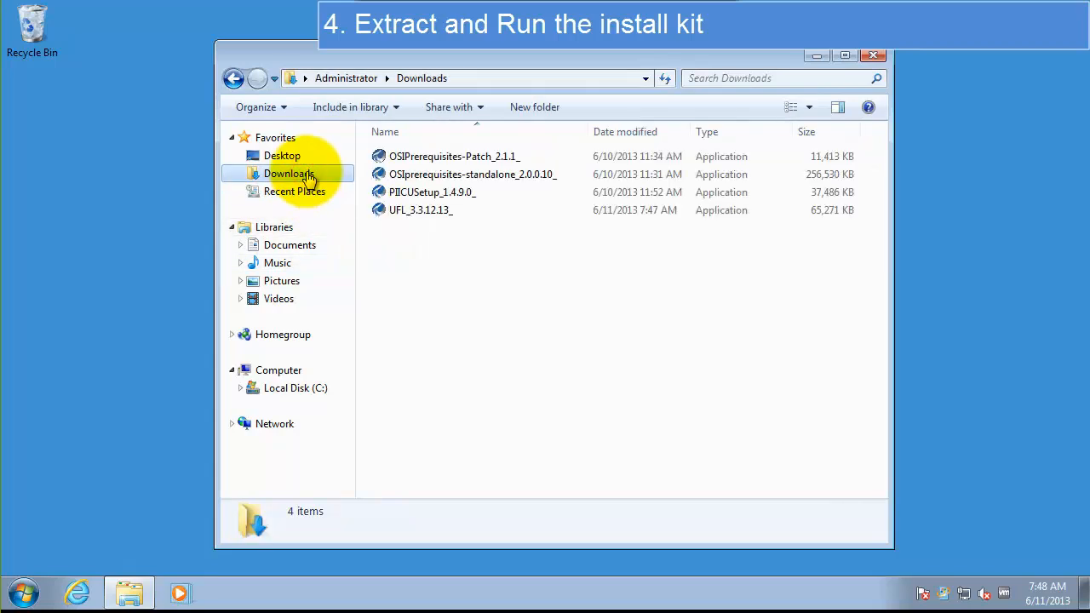
{"action": "mouse_move", "coordinate": [405, 212]}
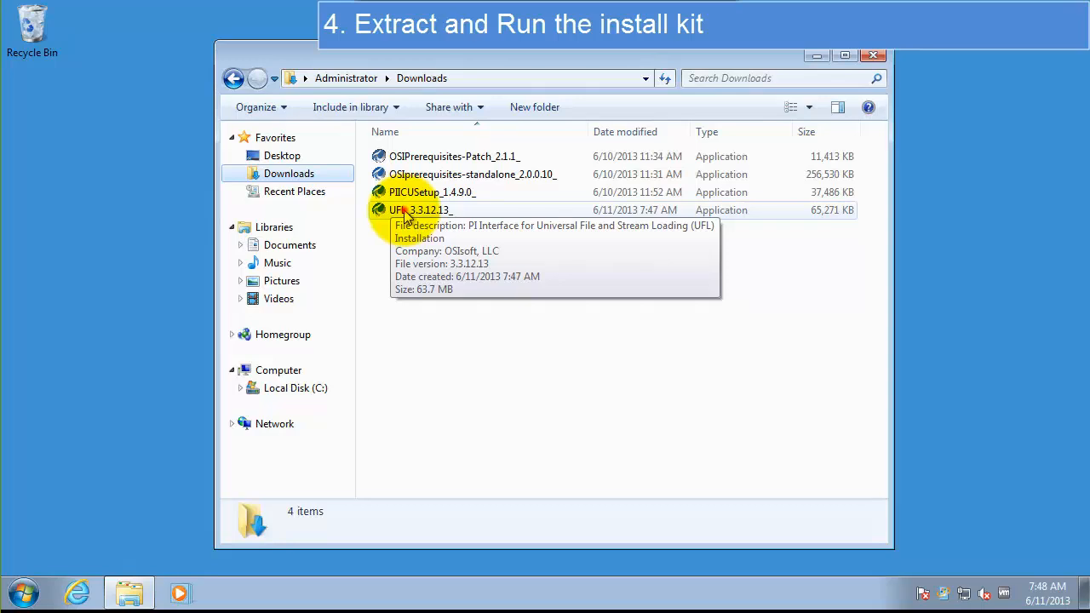
{"action": "double_click", "coordinate": [422, 210]}
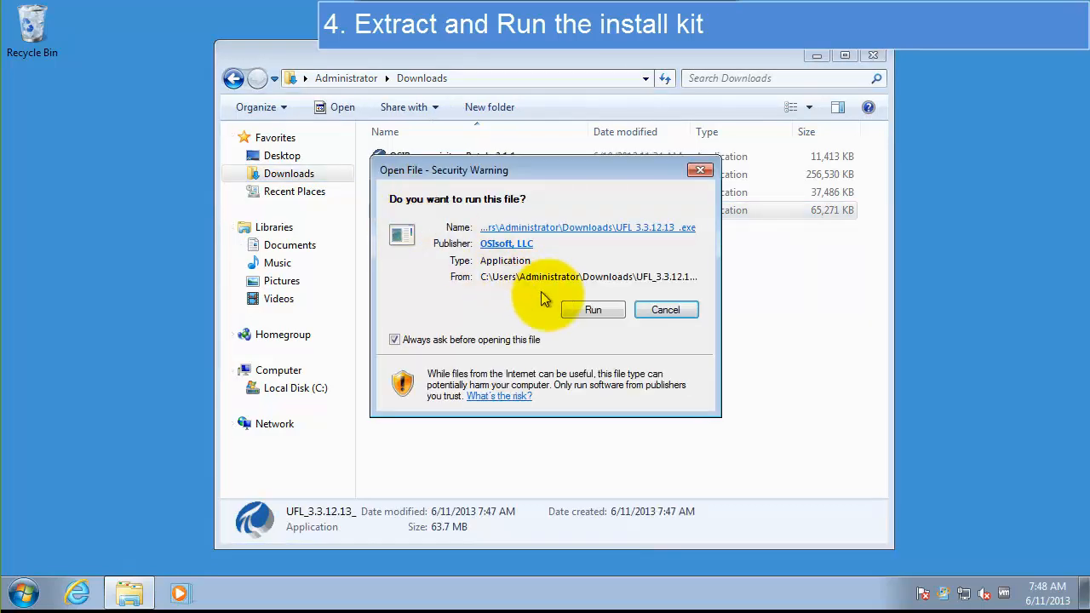
{"action": "left_click", "coordinate": [593, 310]}
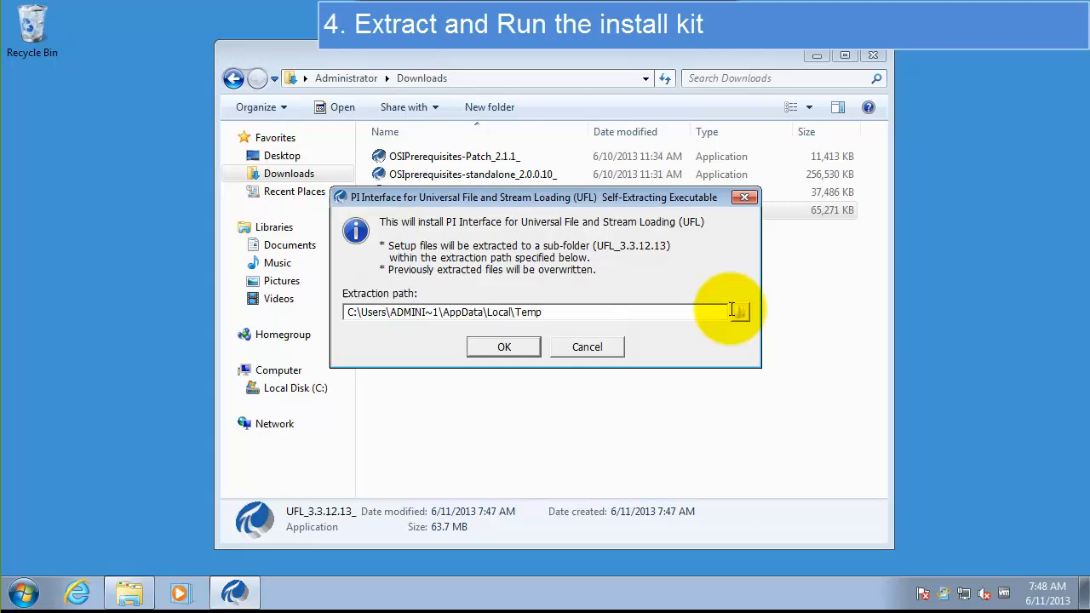
Extract the UFL kit to C:\InstallKits\PIInstalls so its 3.3.12.13 Setup welcome screen appears.
{"action": "left_click", "coordinate": [738, 312]}
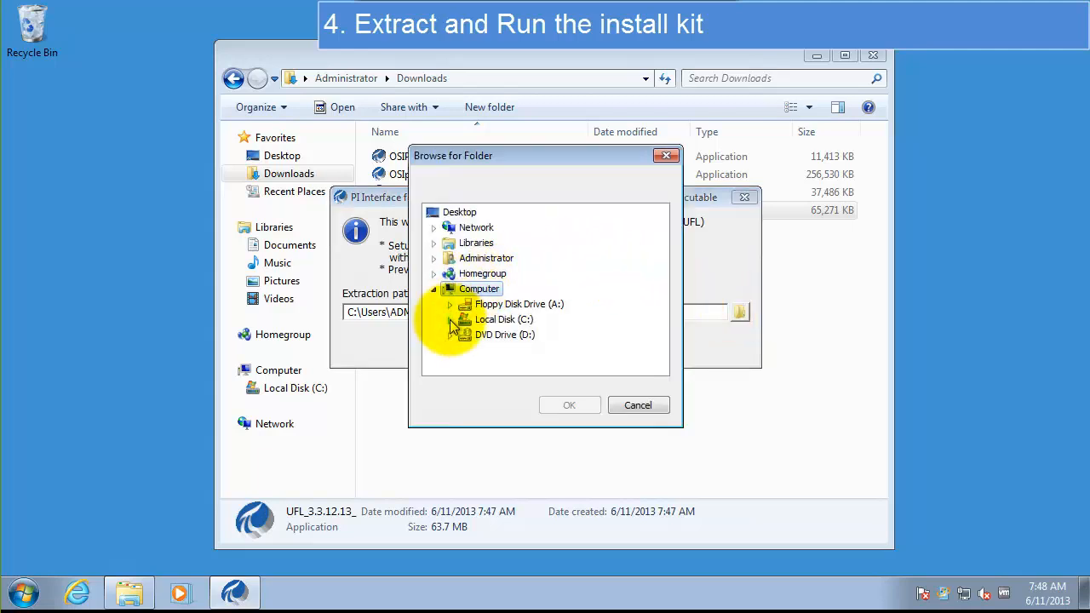
{"action": "left_click", "coordinate": [449, 321]}
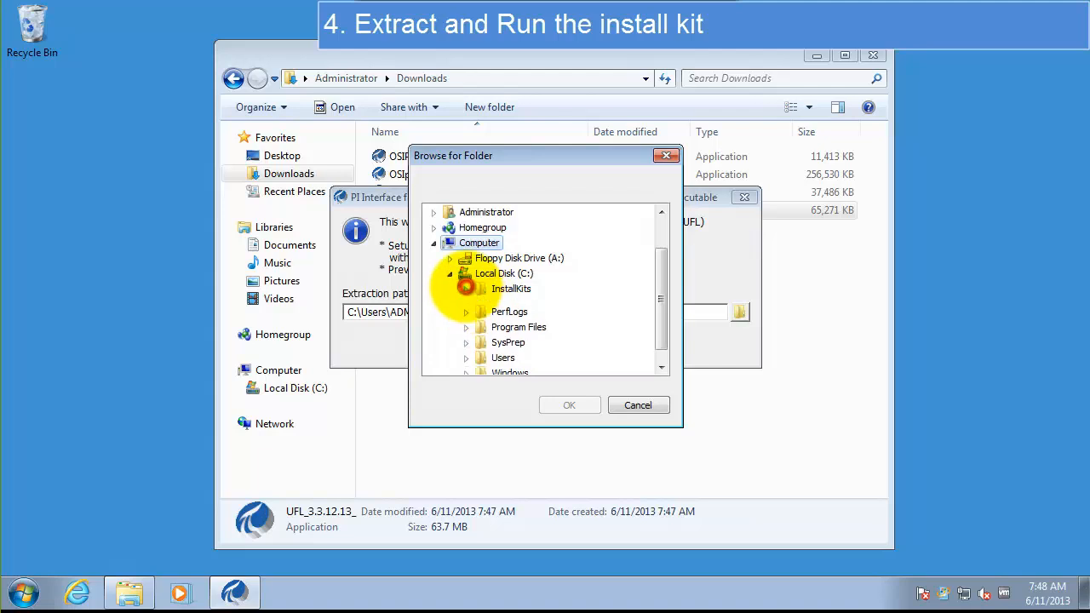
{"action": "left_click", "coordinate": [466, 287]}
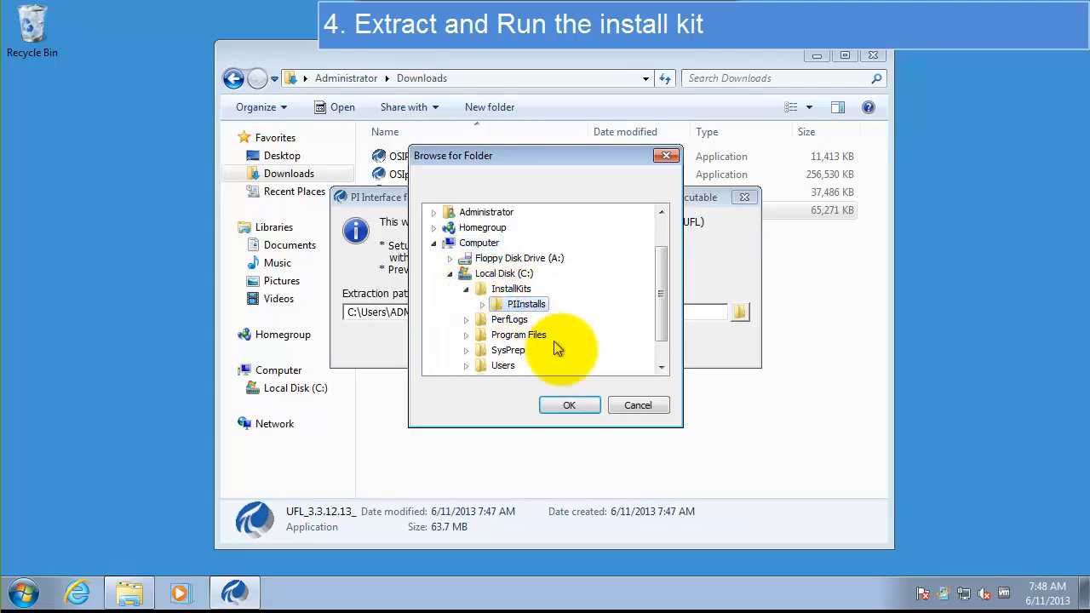
{"action": "left_click", "coordinate": [569, 405]}
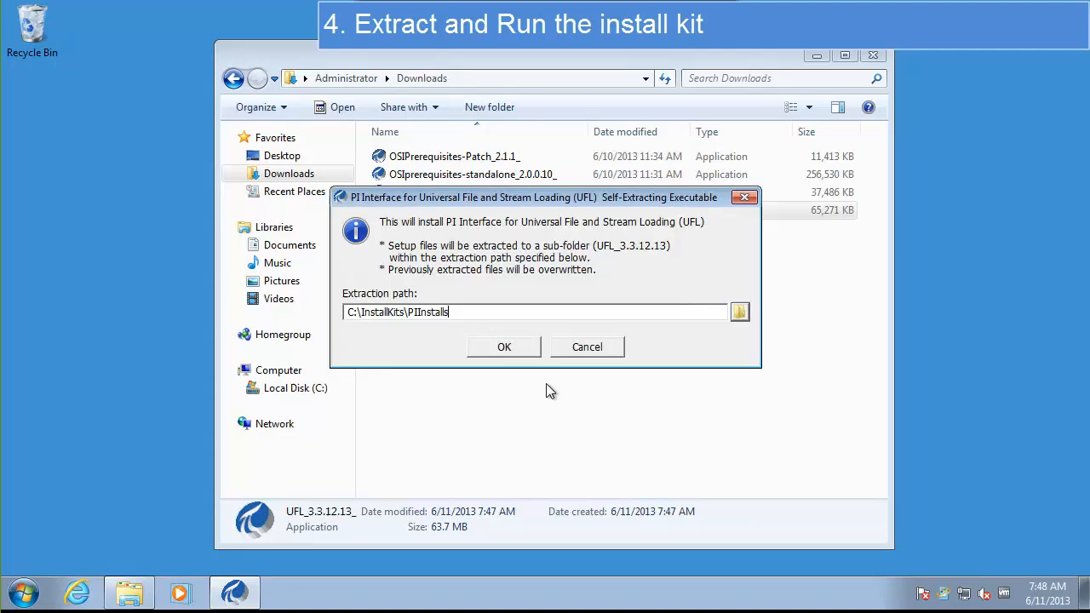
{"action": "left_click", "coordinate": [504, 348]}
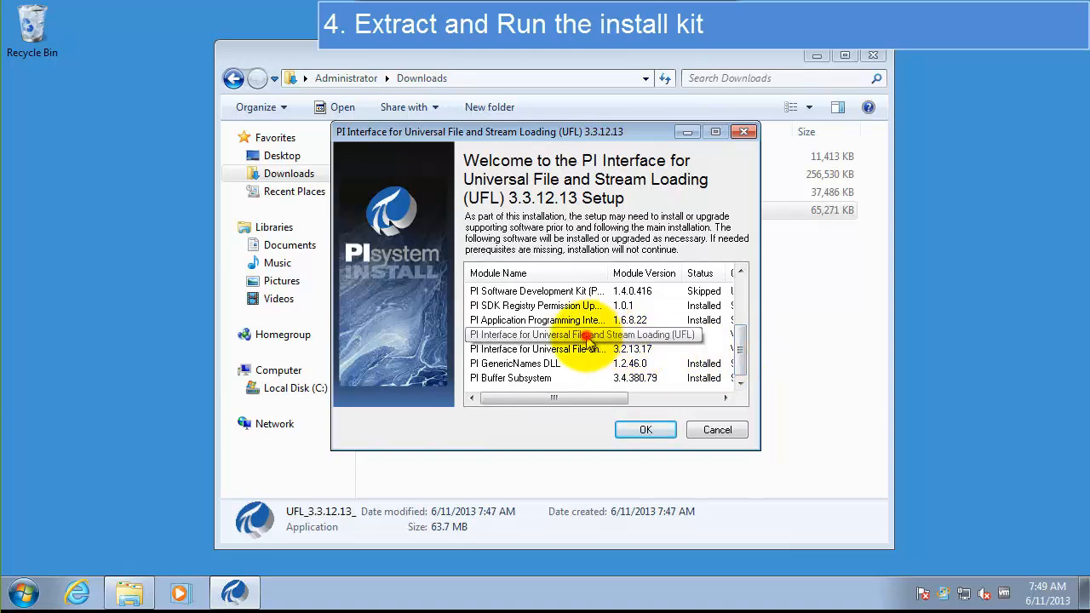
Accept the setup module list and continue past the UFL installation welcome step.
{"action": "left_click", "coordinate": [582, 334]}
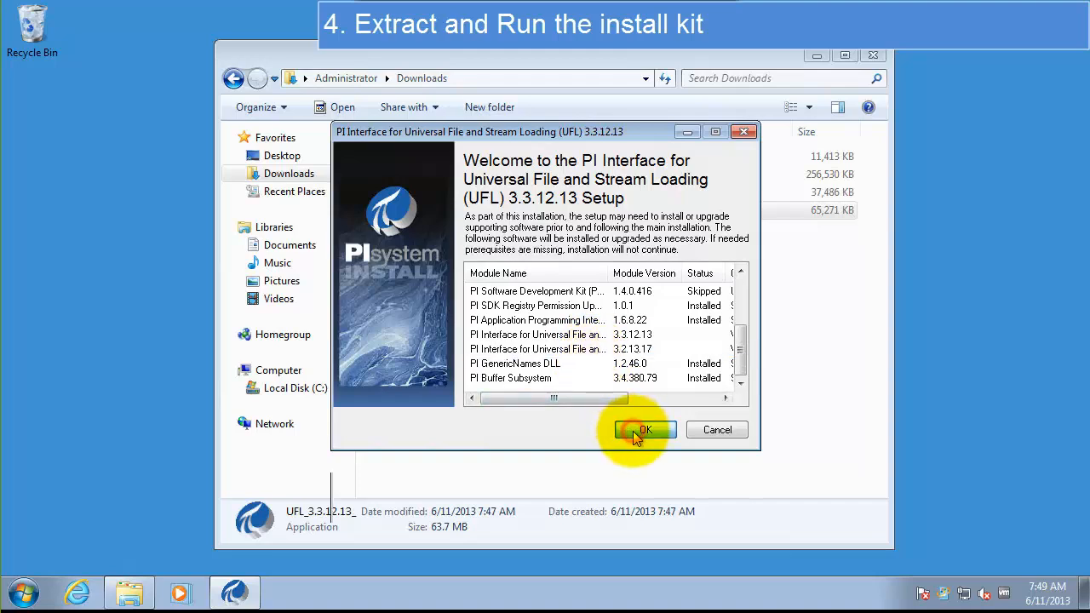
{"action": "left_click", "coordinate": [643, 429]}
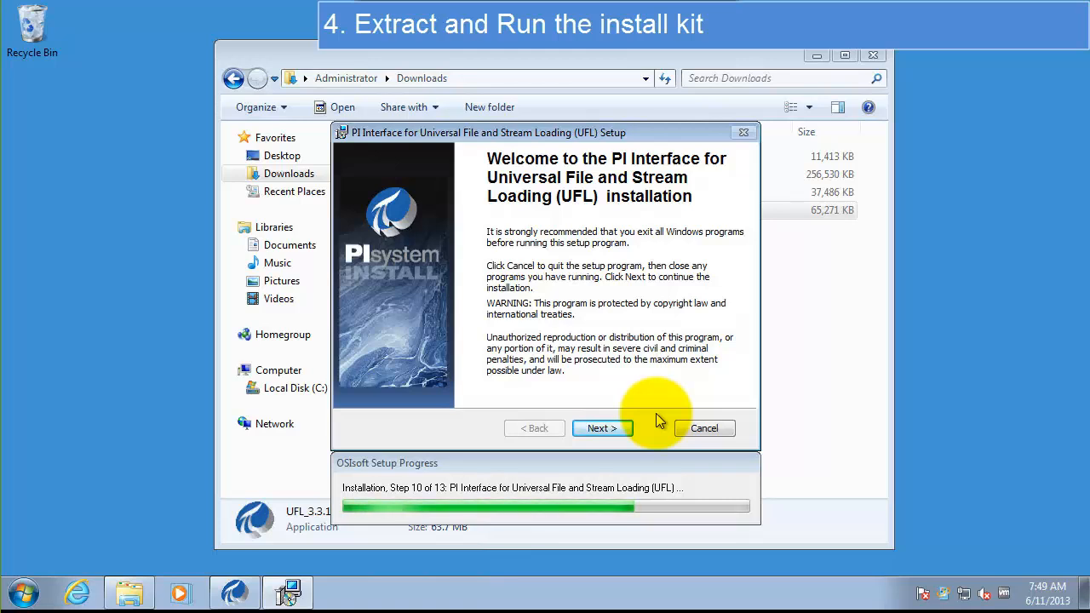
{"action": "left_click", "coordinate": [602, 429]}
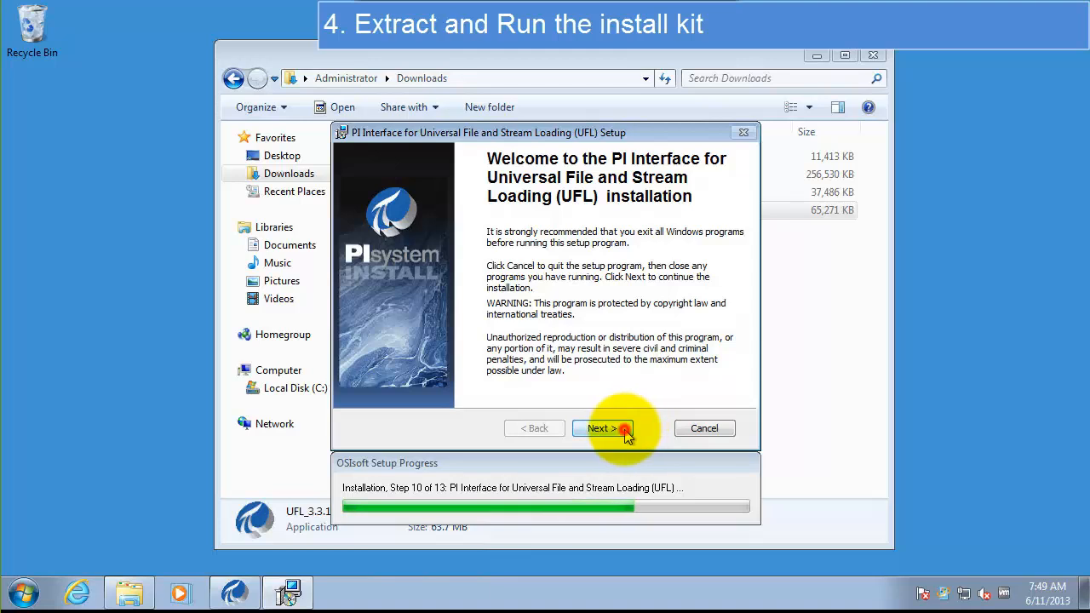
Enter OSIsoft as the organization in User Information and advance to the destination folder step.
{"action": "left_click", "coordinate": [603, 429]}
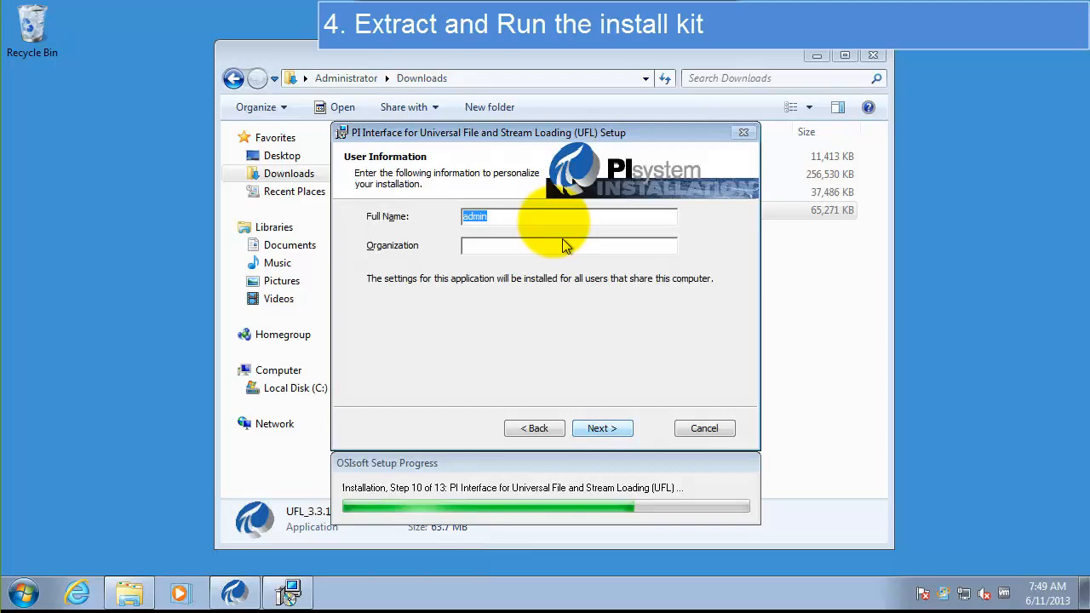
{"action": "left_click", "coordinate": [568, 246]}
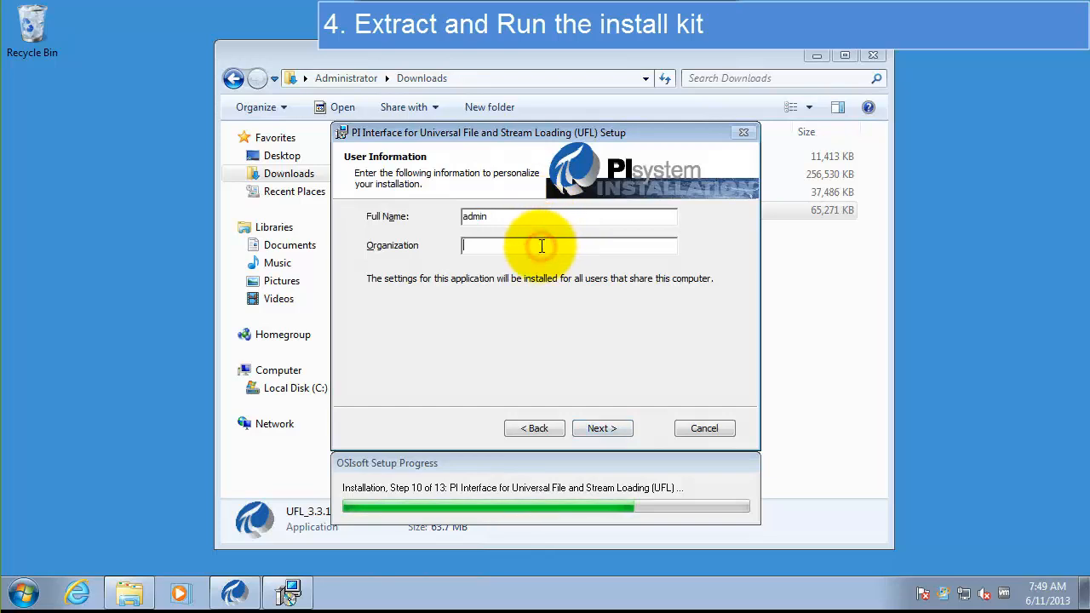
{"action": "type", "text": "OSIsoft, LLC"}
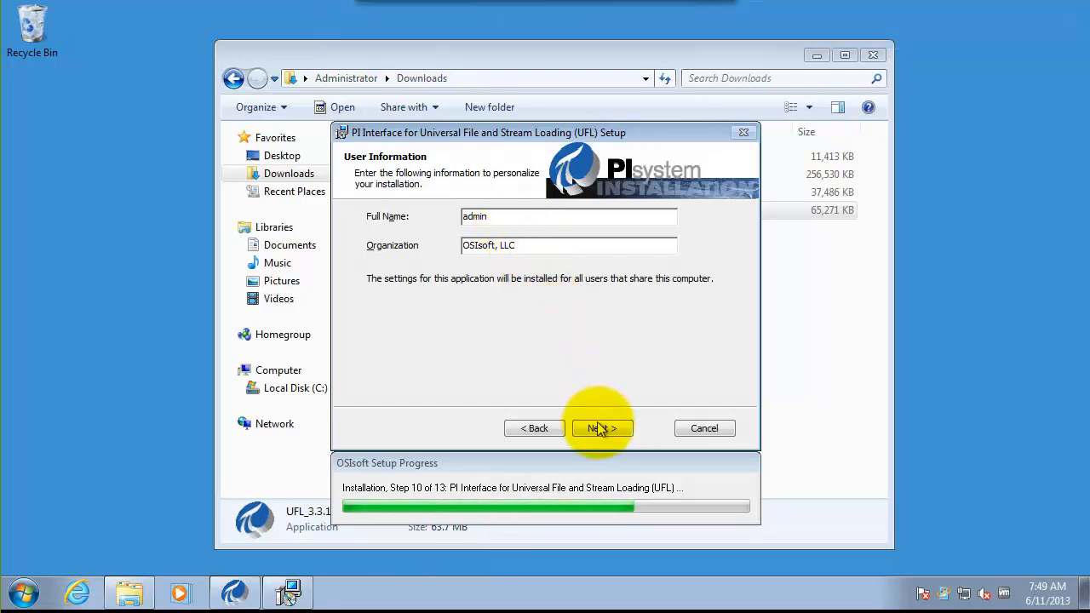
{"action": "left_click", "coordinate": [601, 427]}
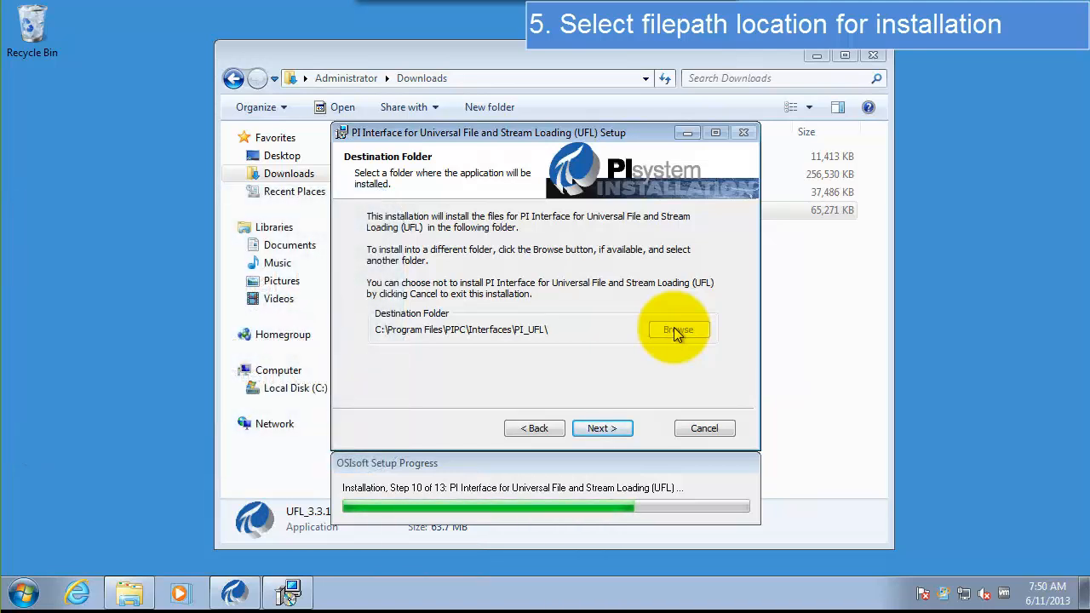
{"action": "mouse_move", "coordinate": [664, 372]}
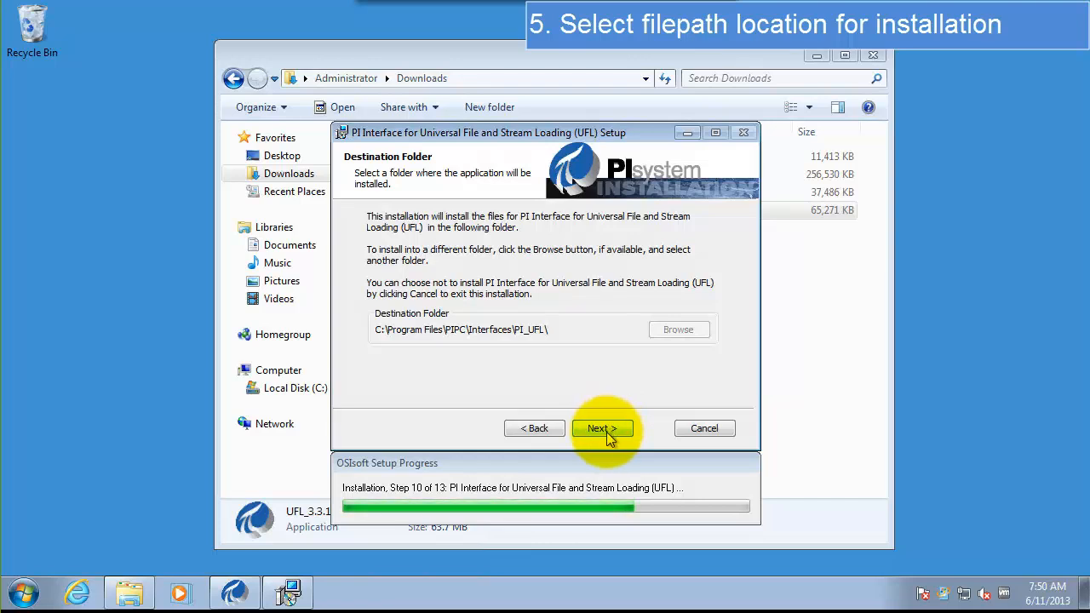
Keep the default PI_UFL destination under PIPC\Interfaces and run the install.
{"action": "left_click", "coordinate": [603, 427]}
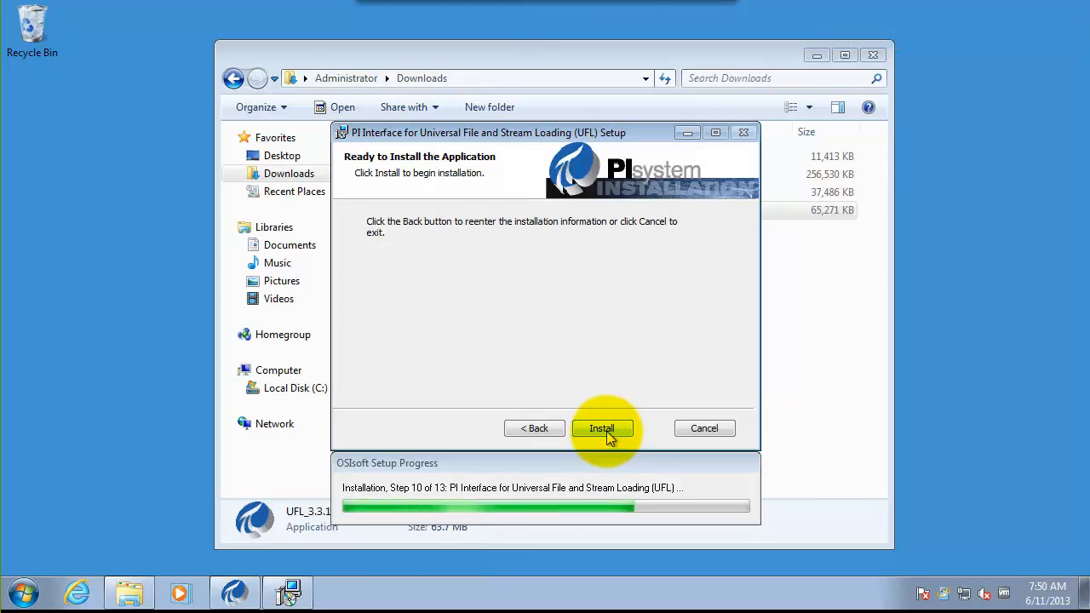
{"action": "left_click", "coordinate": [603, 427]}
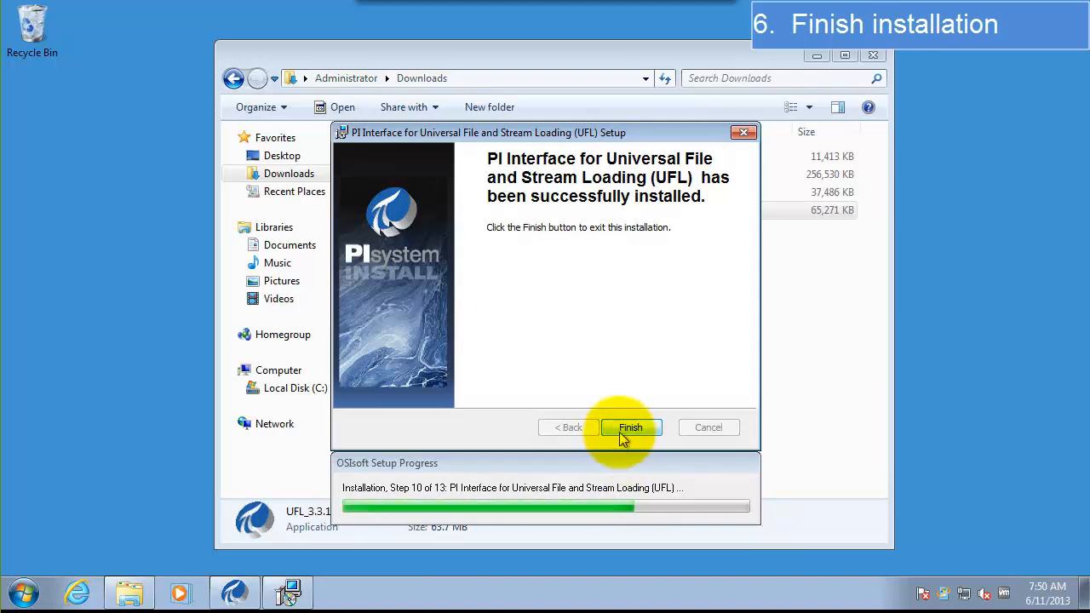
Finish the wizard, review the Installation Complete module list and close the setup.
{"action": "left_click", "coordinate": [630, 425]}
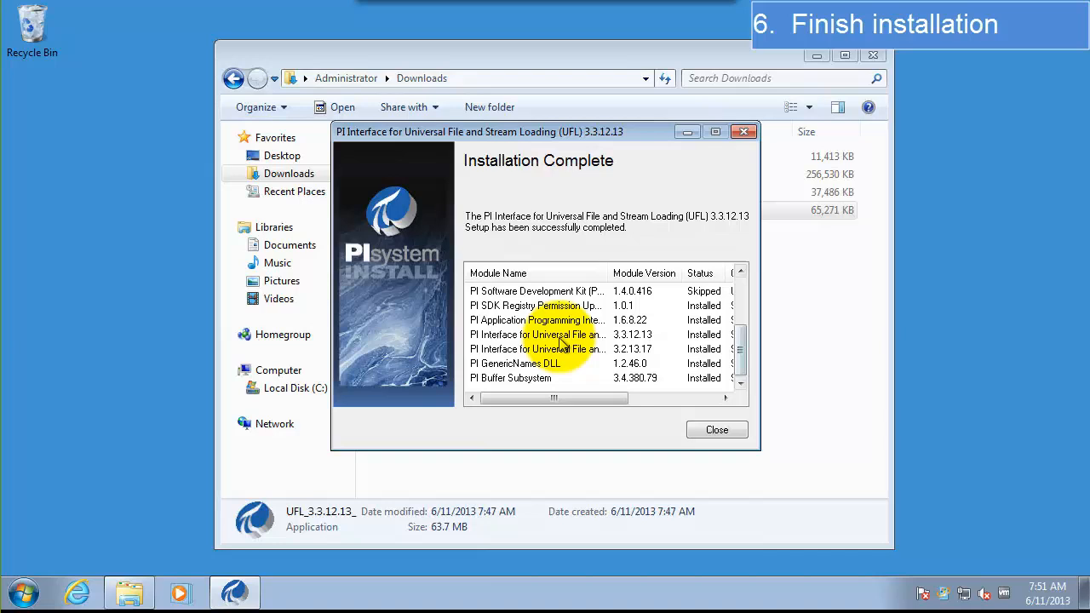
{"action": "left_click", "coordinate": [536, 334]}
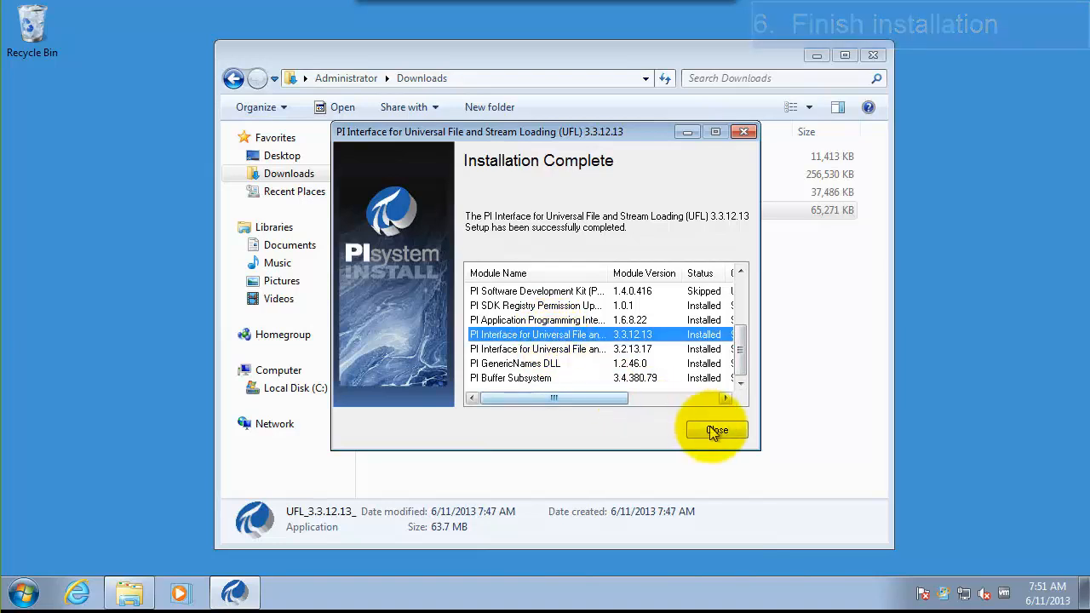
{"action": "left_click", "coordinate": [716, 429]}
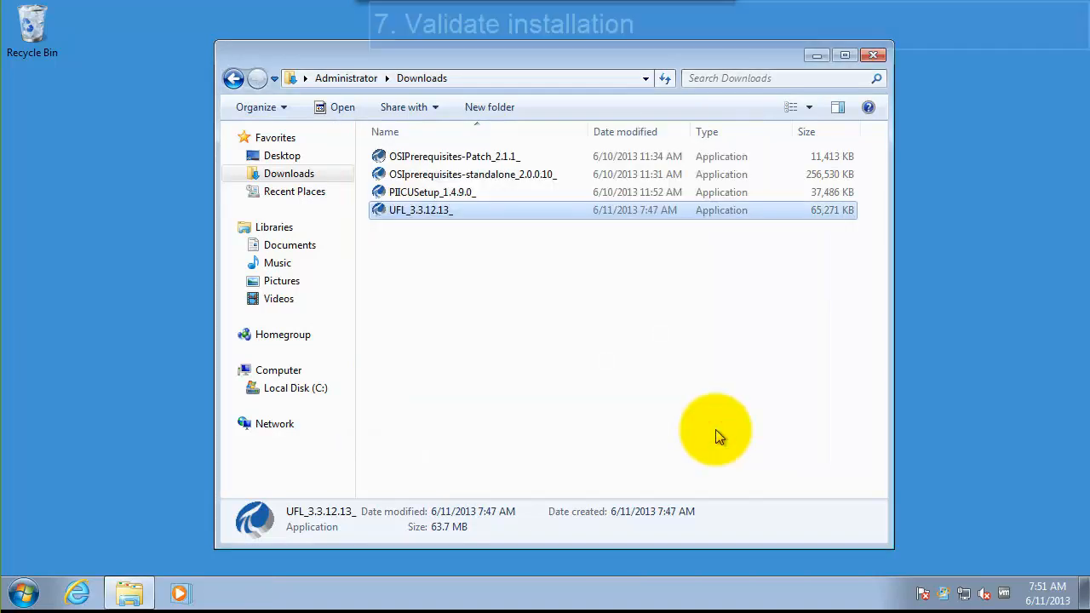
{"action": "mouse_move", "coordinate": [775, 340]}
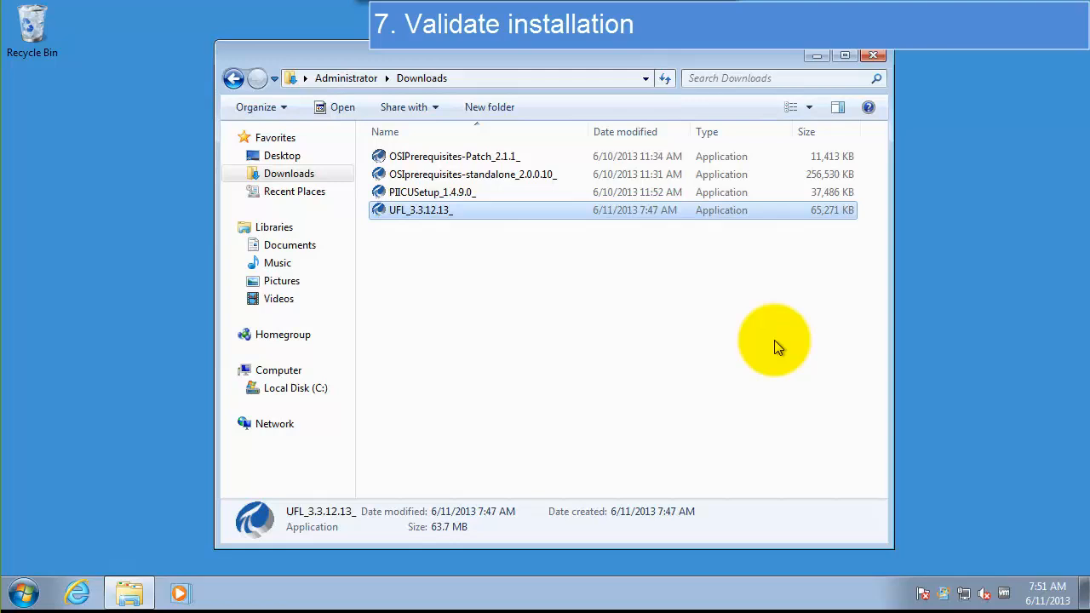
{"action": "mouse_move", "coordinate": [361, 371]}
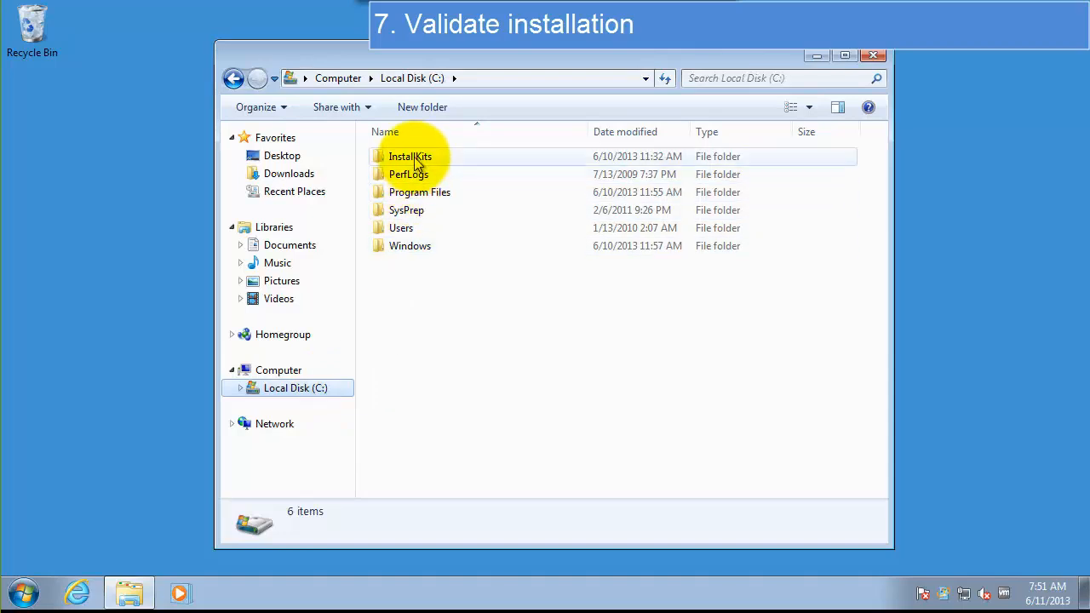
Browse to C:\Program Files\PIPC\Interfaces to confirm PI_UFL exists, then close Explorer.
{"action": "left_click", "coordinate": [419, 191]}
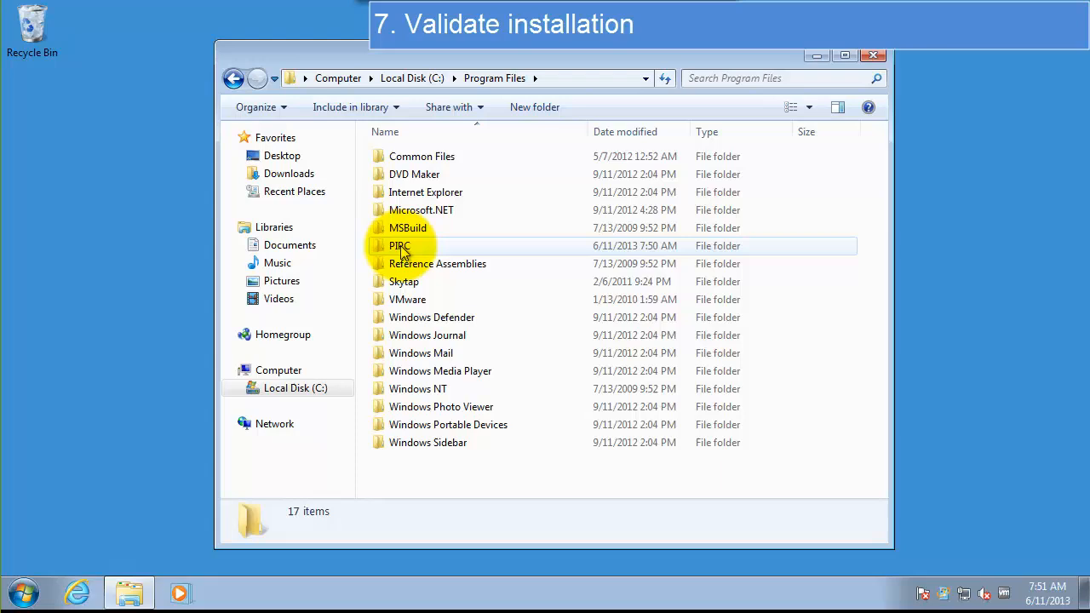
{"action": "double_click", "coordinate": [398, 245]}
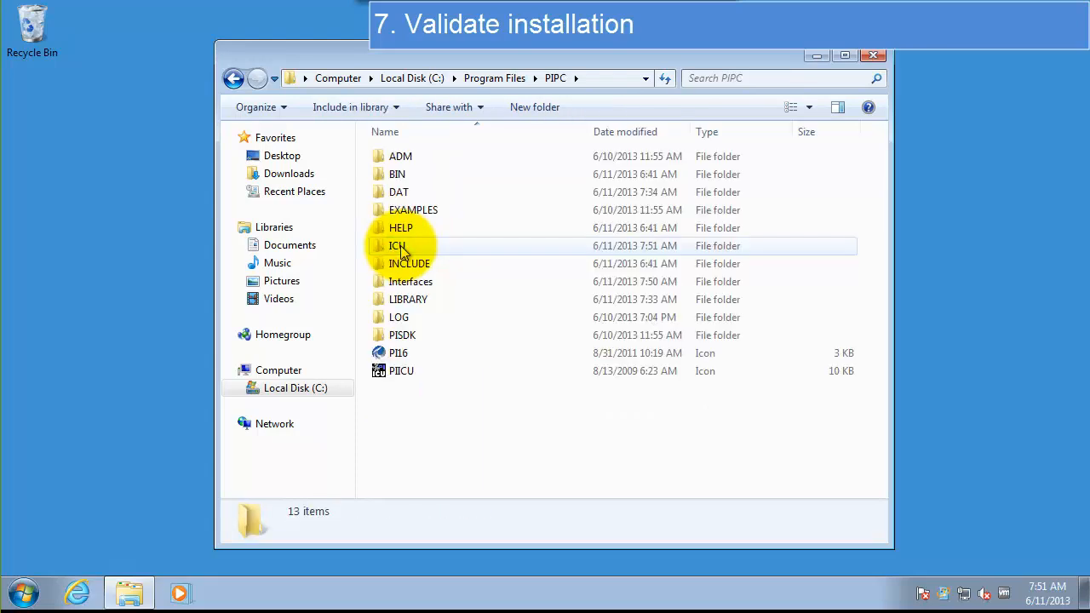
{"action": "mouse_move", "coordinate": [400, 281]}
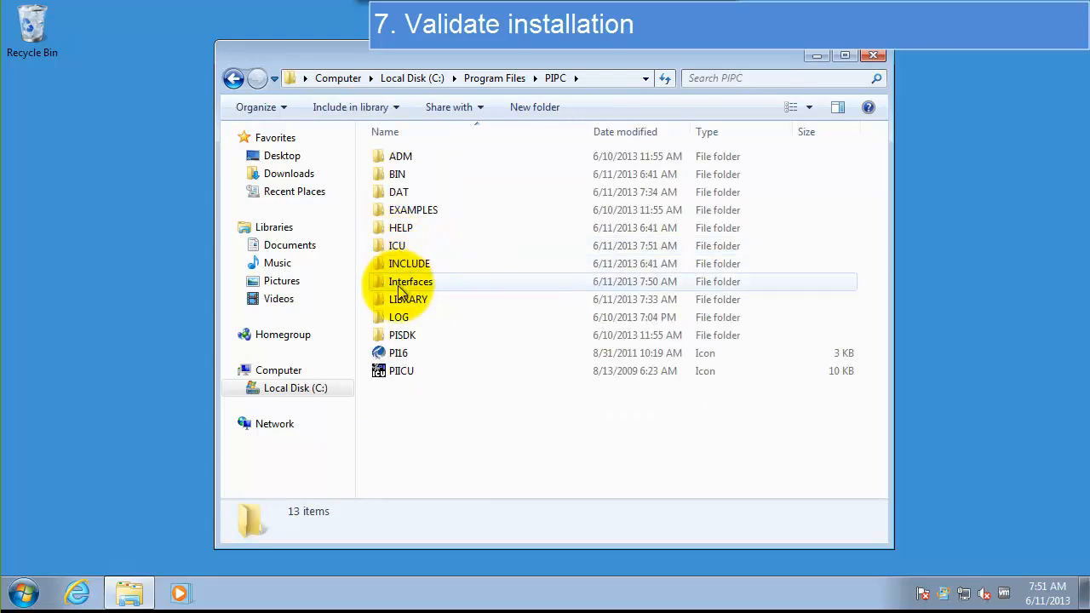
{"action": "double_click", "coordinate": [409, 283]}
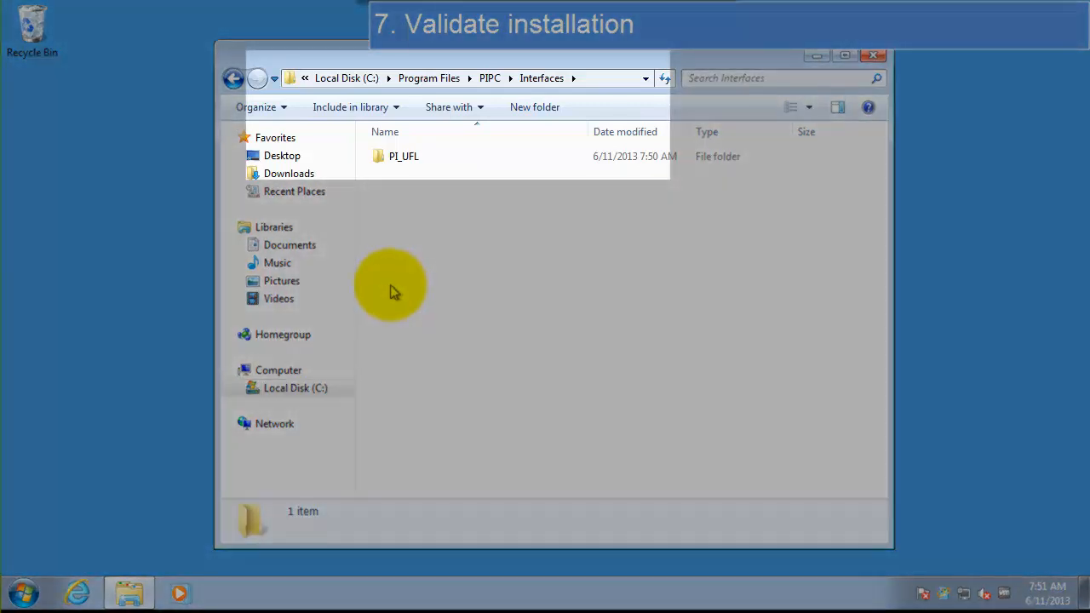
{"action": "mouse_move", "coordinate": [511, 310]}
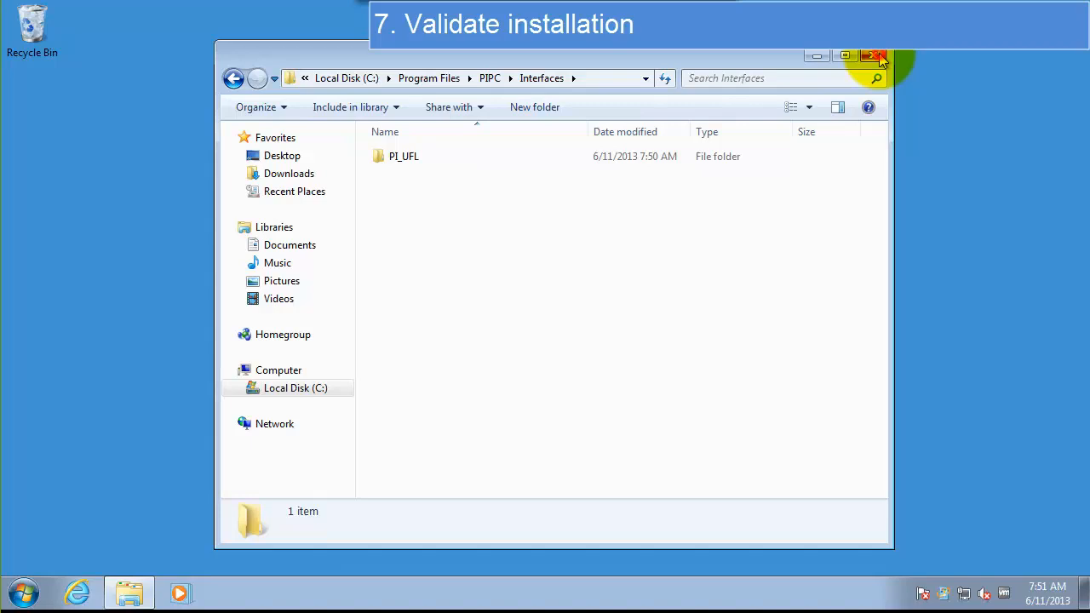
{"action": "left_click", "coordinate": [876, 56]}
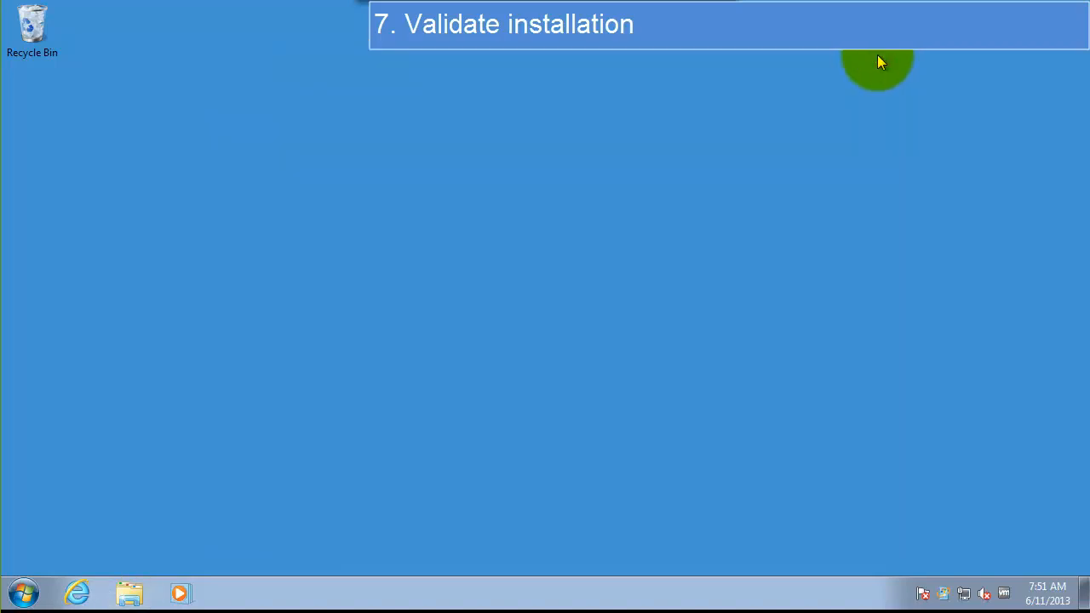